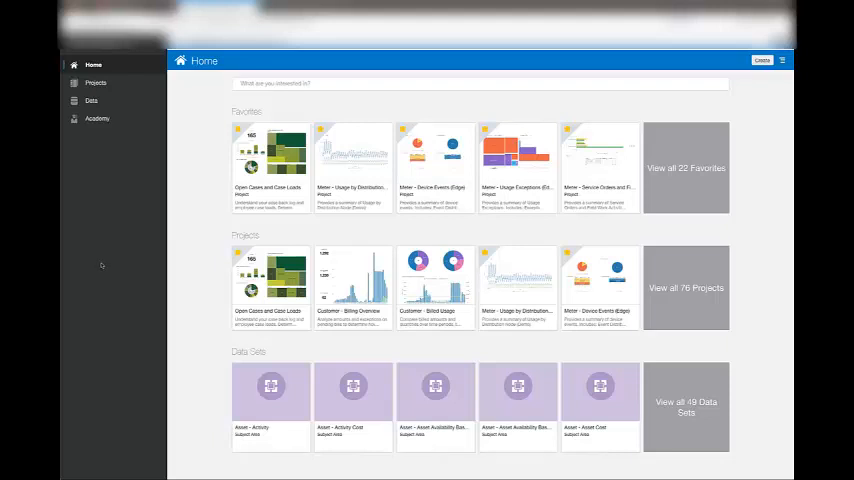
Go to the Data page listing the available data sets as tiles.
{"action": "left_click", "coordinate": [92, 100]}
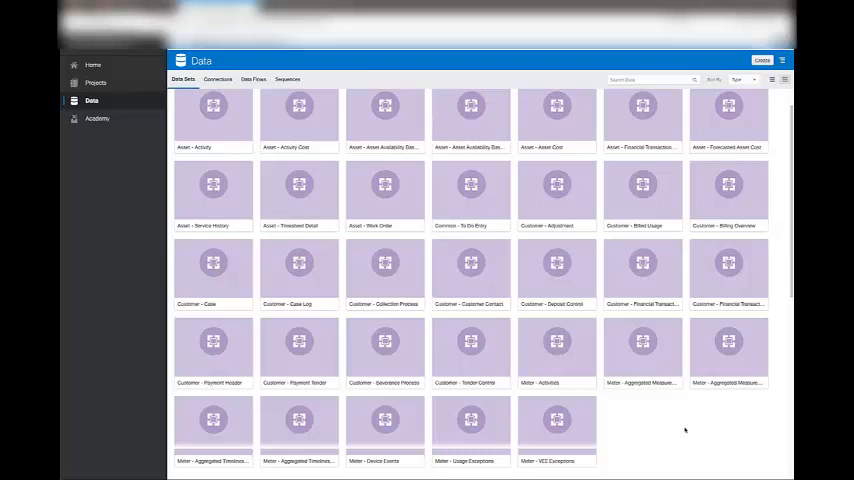
{"action": "mouse_move", "coordinate": [666, 420]}
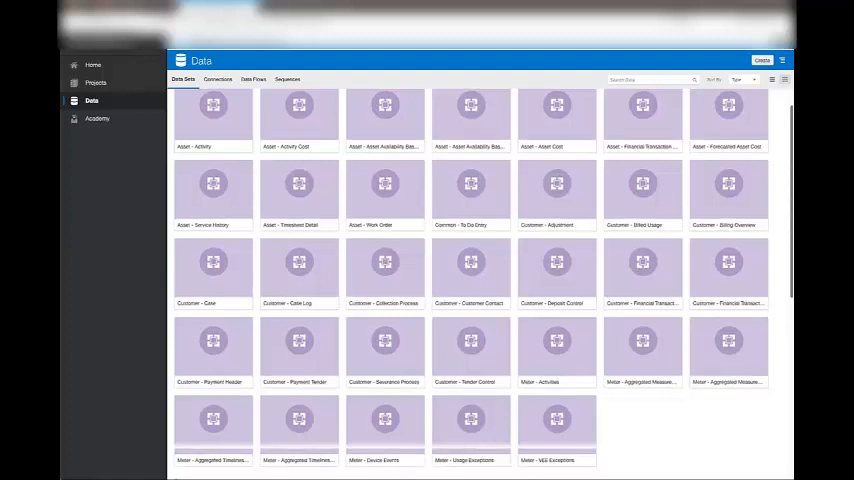
Scroll the Data Sets page down to the Database group of data sets.
{"action": "scroll", "scroll_direction": "down", "scroll_amount": 3}
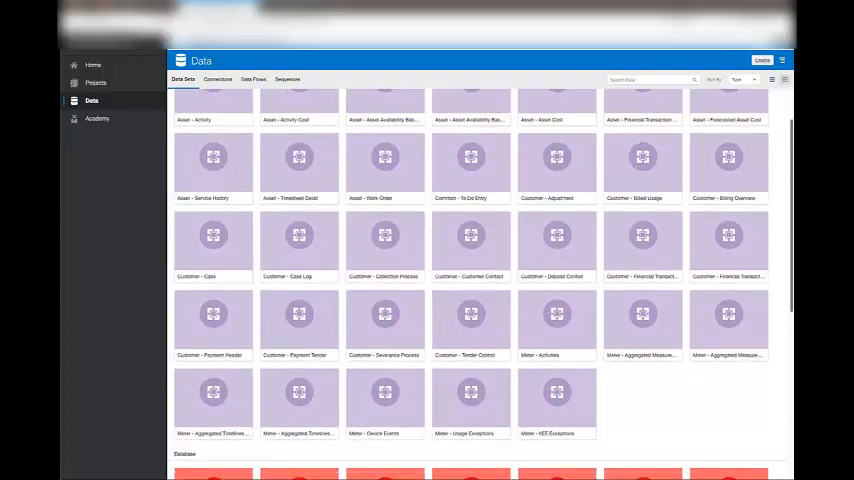
{"action": "scroll", "scroll_direction": "down", "scroll_amount": 3}
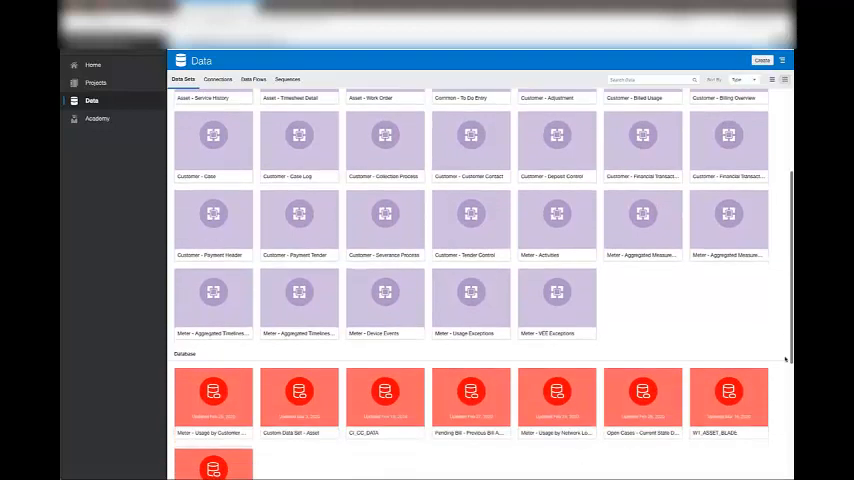
{"action": "scroll", "scroll_direction": "down", "scroll_amount": 3}
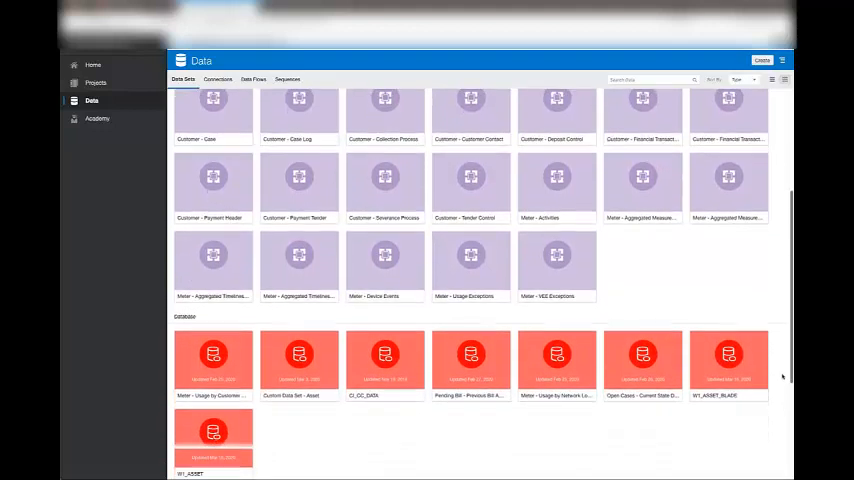
{"action": "scroll", "scroll_direction": "down", "scroll_amount": 3}
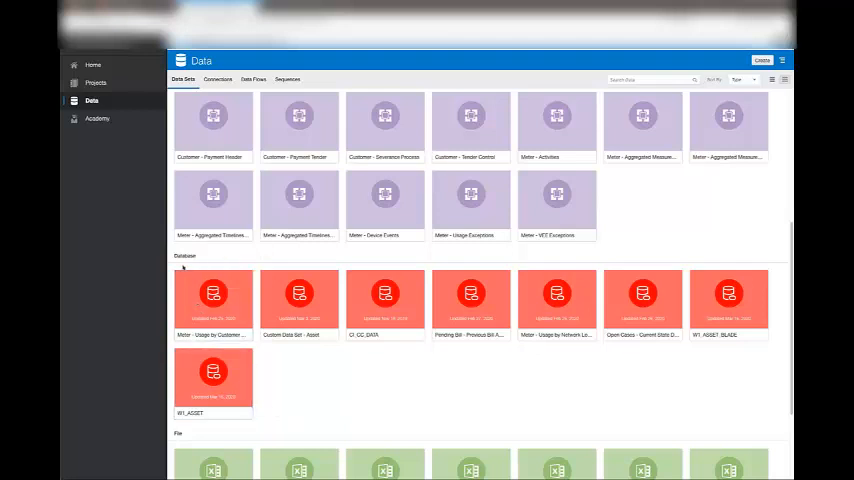
{"action": "mouse_move", "coordinate": [212, 376]}
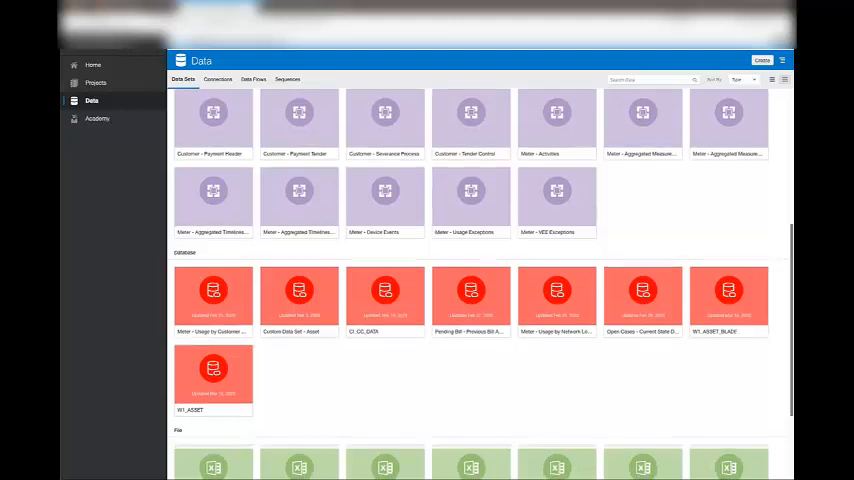
Scroll further so the File group of data sets is fully visible.
{"action": "scroll", "scroll_direction": "down", "scroll_amount": 3}
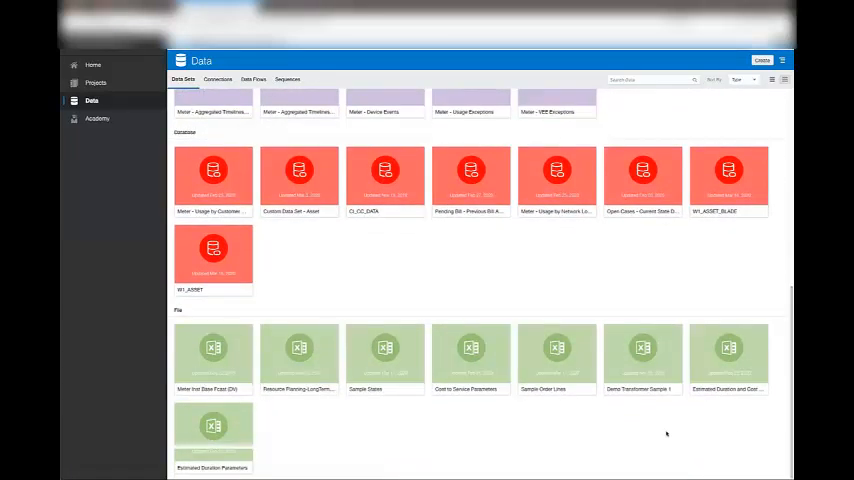
{"action": "mouse_move", "coordinate": [460, 432]}
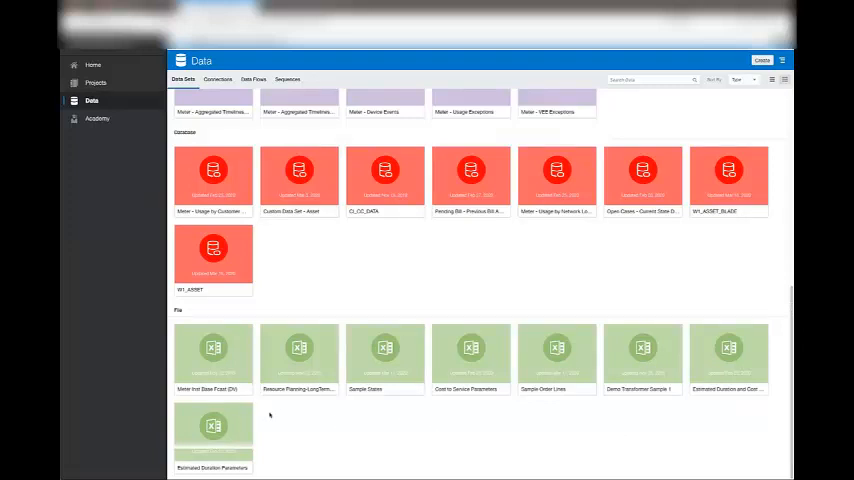
{"action": "mouse_move", "coordinate": [212, 356]}
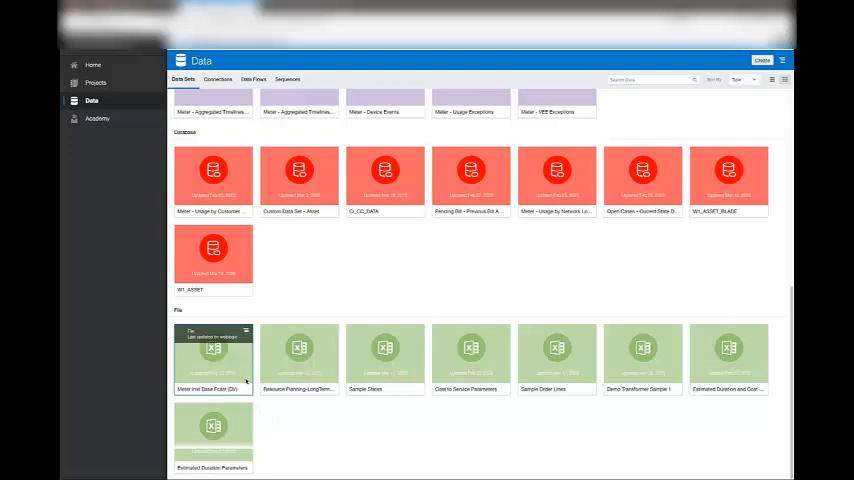
{"action": "mouse_move", "coordinate": [300, 356]}
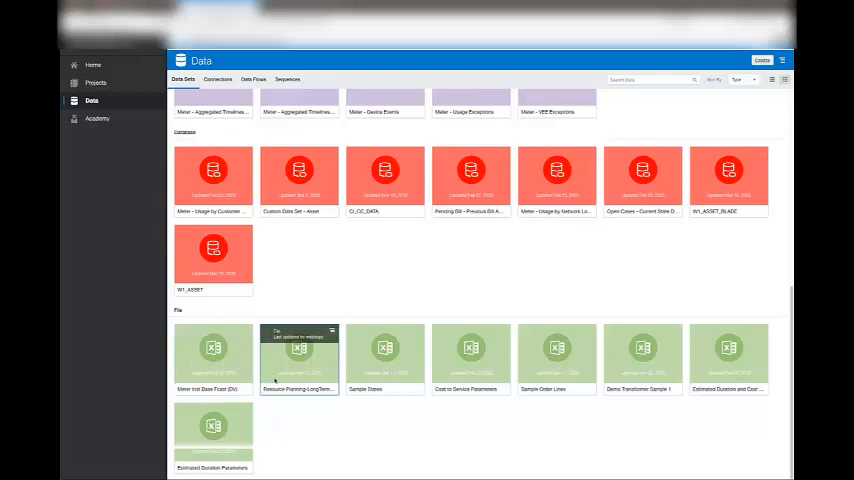
{"action": "mouse_move", "coordinate": [280, 432]}
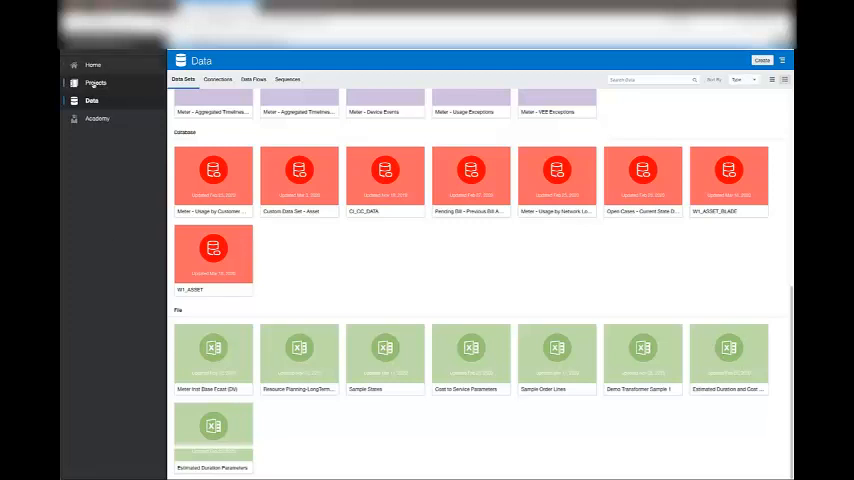
Go to Projects and browse into Shared Folders > Demo DV Projects.
{"action": "left_click", "coordinate": [96, 84]}
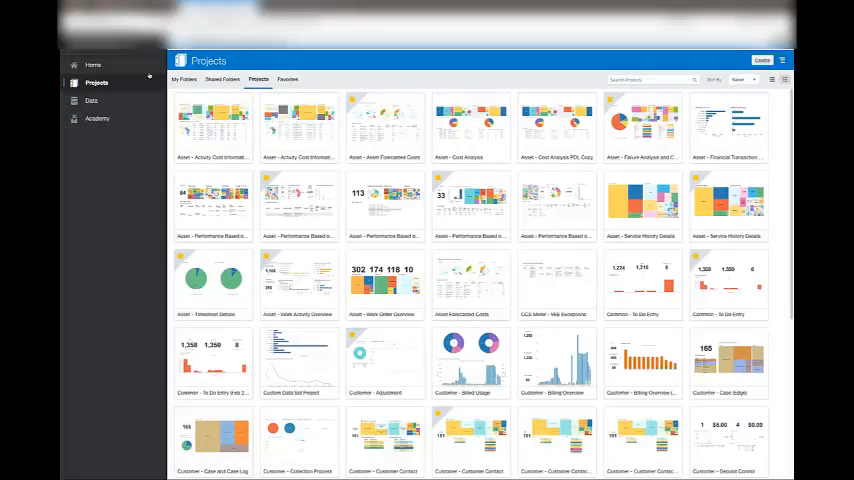
{"action": "left_click", "coordinate": [224, 80]}
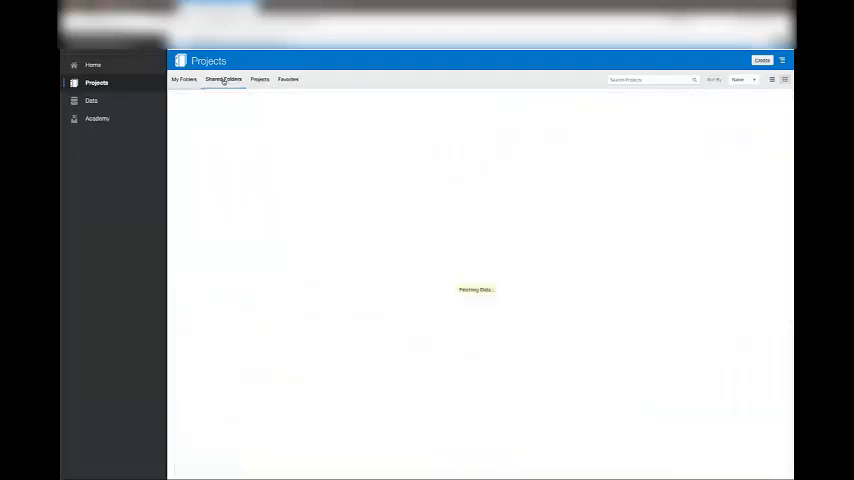
{"action": "left_click", "coordinate": [224, 80]}
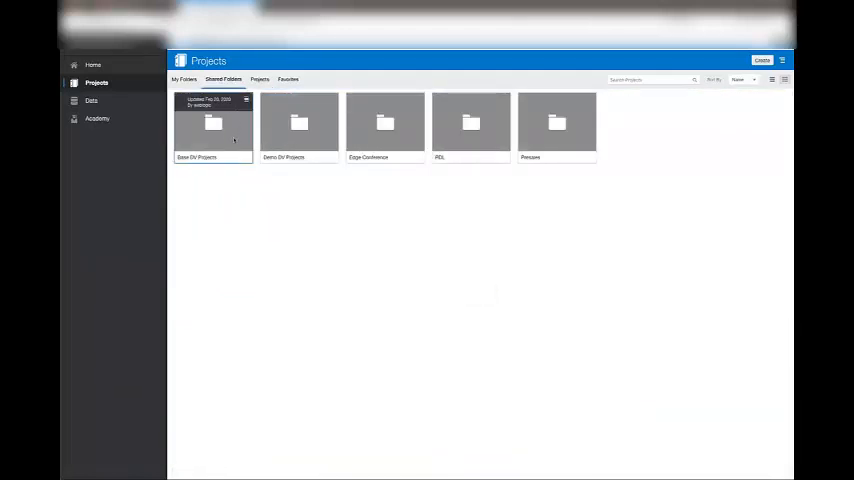
{"action": "double_click", "coordinate": [212, 122]}
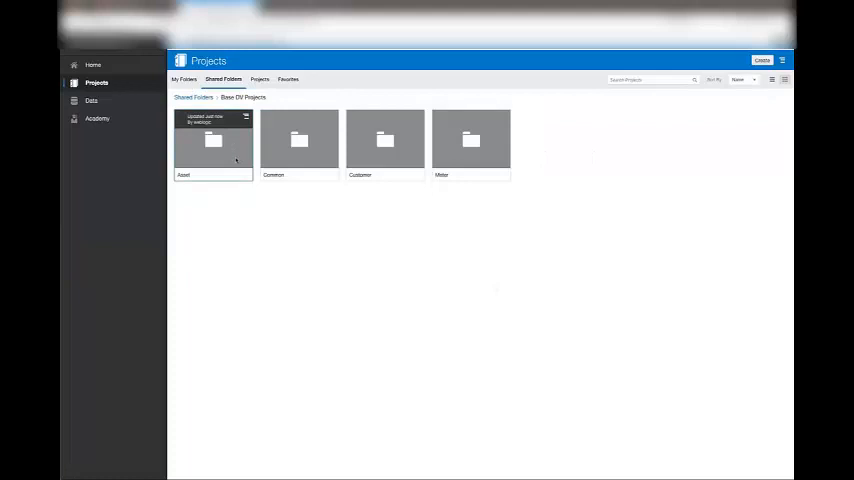
Look inside the Asset, Customer and Meter folders in turn, then show the Favorites list.
{"action": "double_click", "coordinate": [212, 140]}
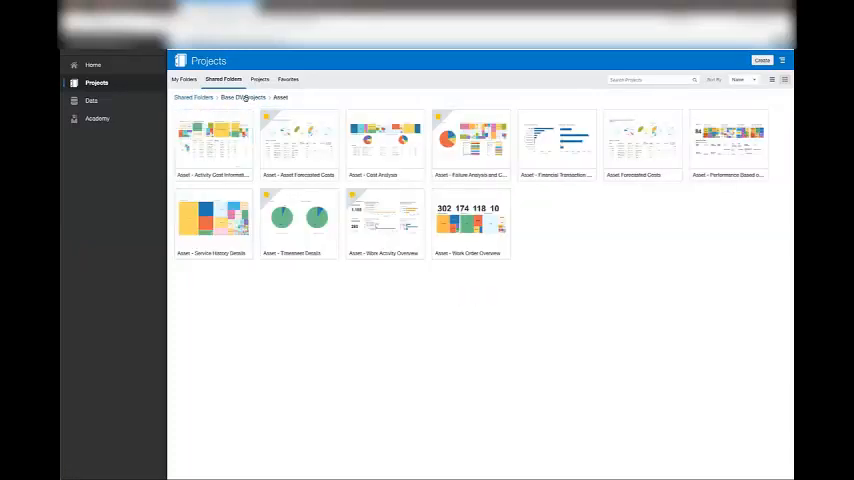
{"action": "left_click", "coordinate": [242, 96]}
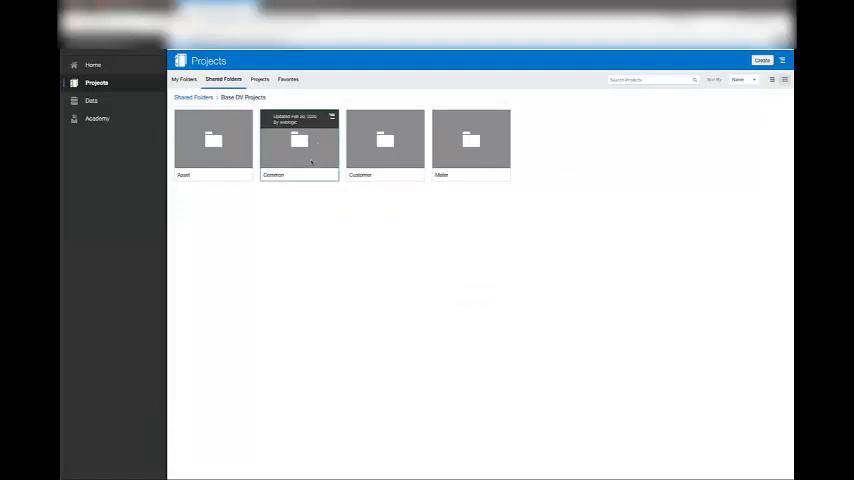
{"action": "double_click", "coordinate": [384, 140]}
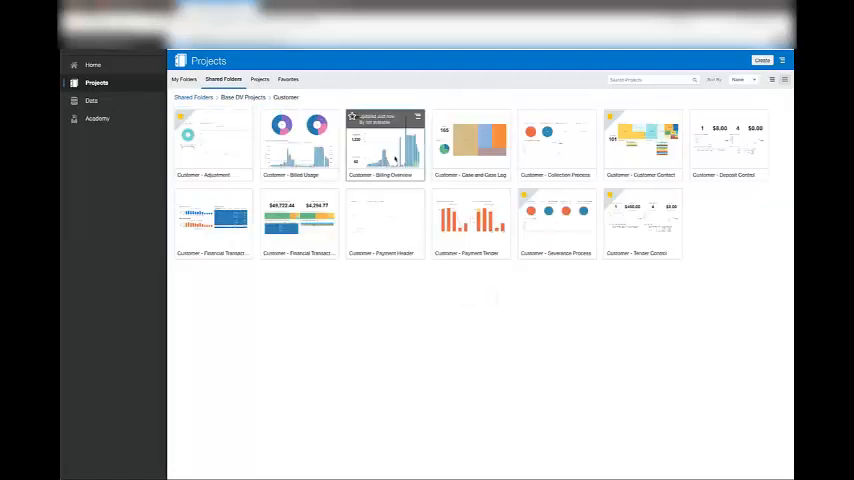
{"action": "left_click", "coordinate": [240, 96]}
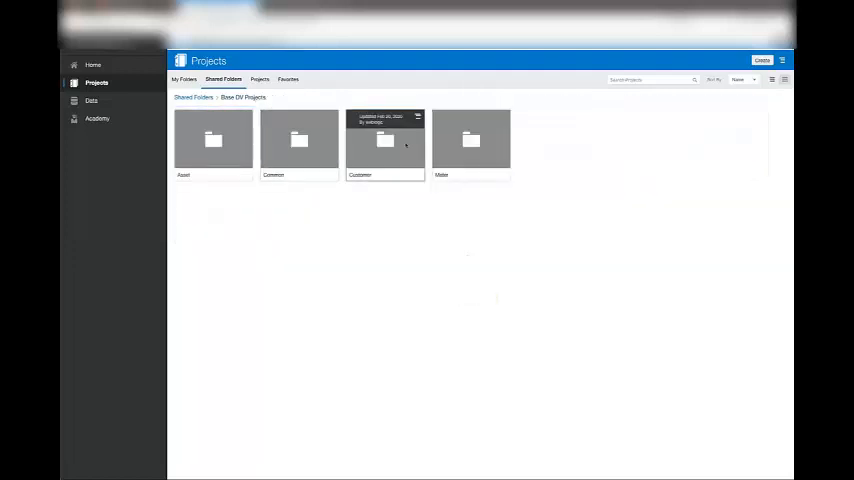
{"action": "double_click", "coordinate": [470, 140]}
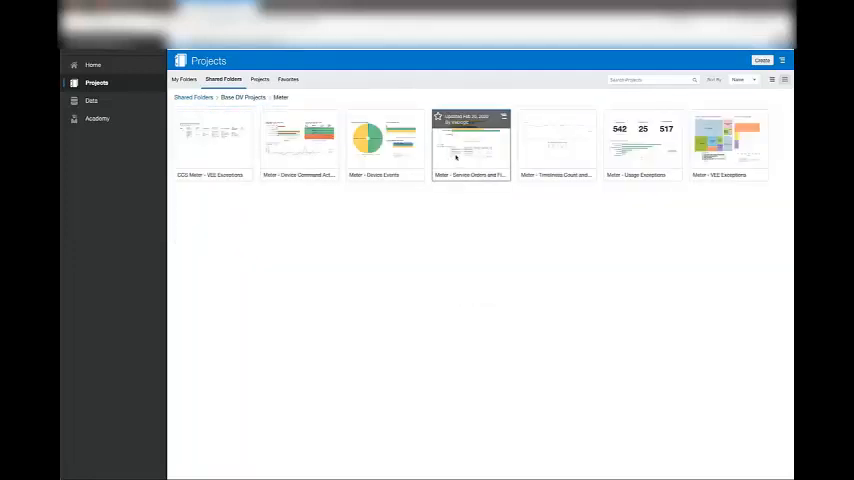
{"action": "left_click", "coordinate": [288, 80]}
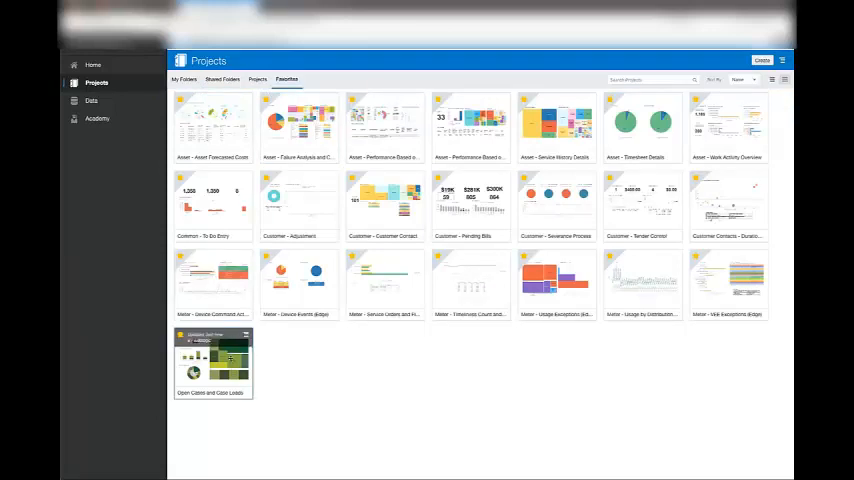
Open the Open Cases and Case Loads project from Favorites.
{"action": "double_click", "coordinate": [212, 362]}
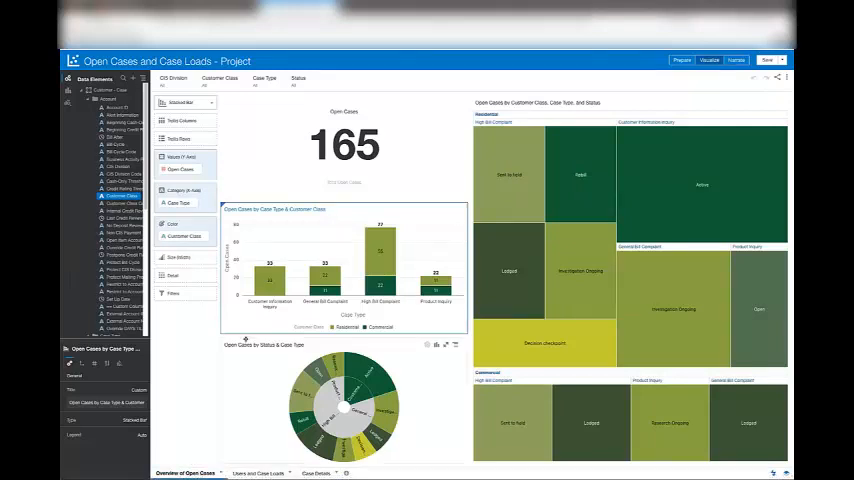
{"action": "mouse_move", "coordinate": [380, 390]}
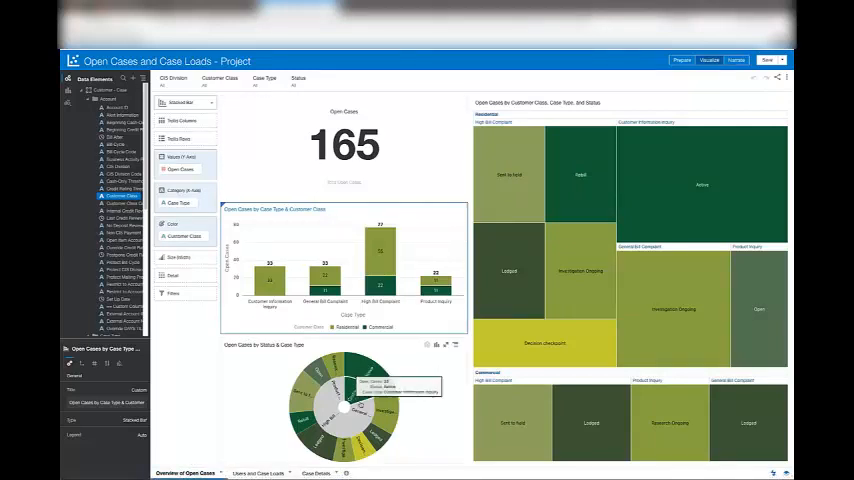